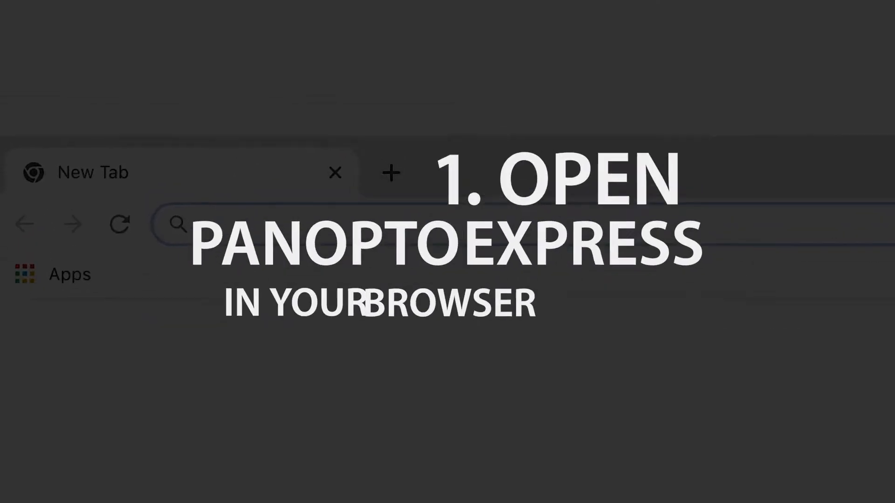
{"action": "type", "text": "www.panopto.com/"}
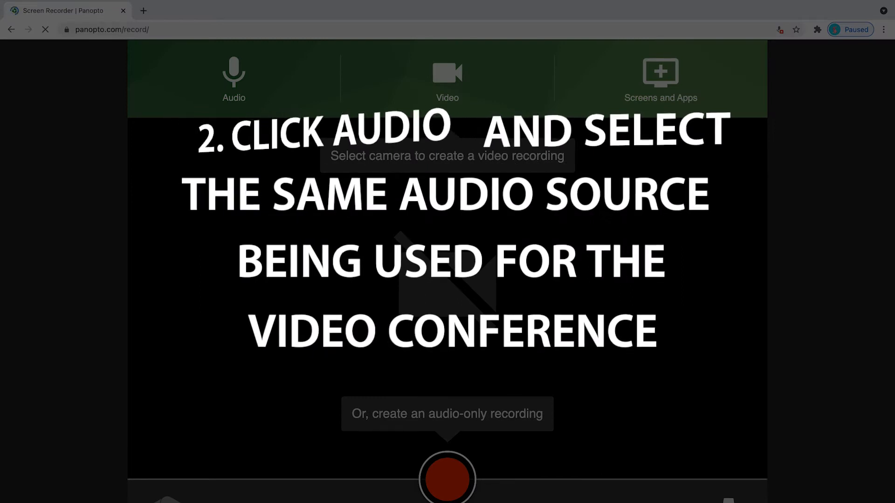
Set the Audio source to the video conference's microphone
{"action": "left_click", "coordinate": [234, 80]}
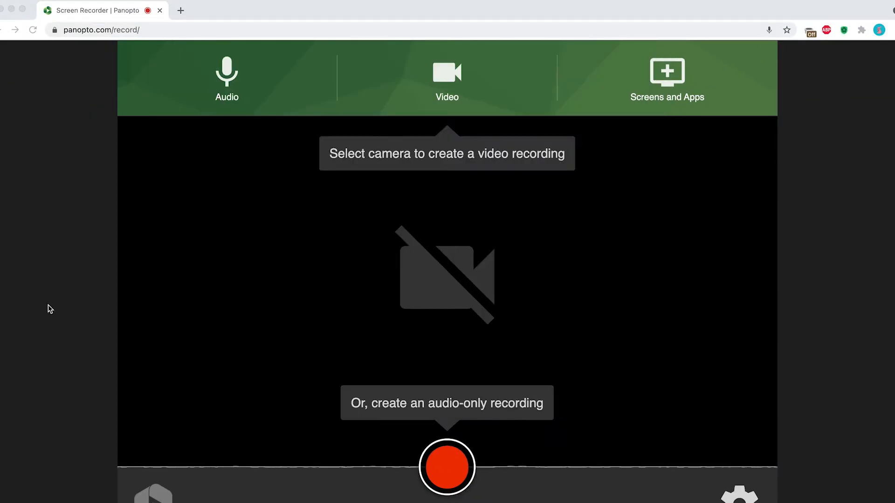
{"action": "left_click", "coordinate": [447, 467]}
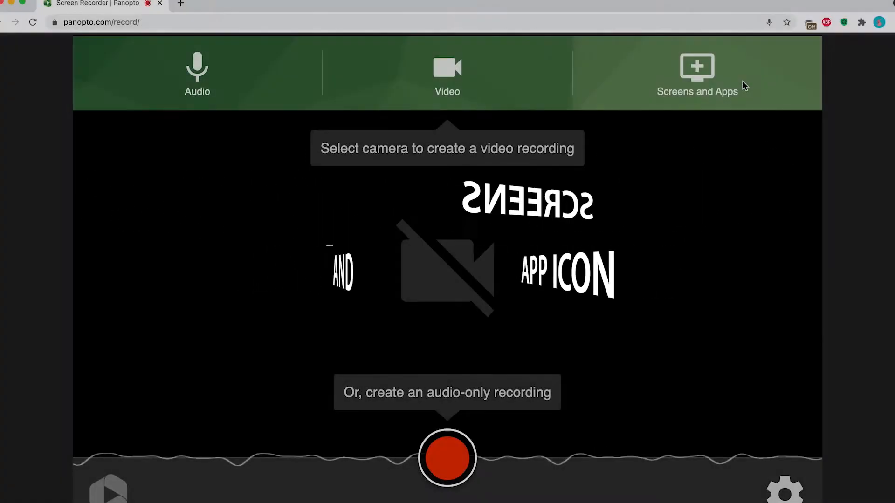
Share the zoom.us window from the Window tab of Screens and Apps
{"action": "left_click", "coordinate": [696, 75]}
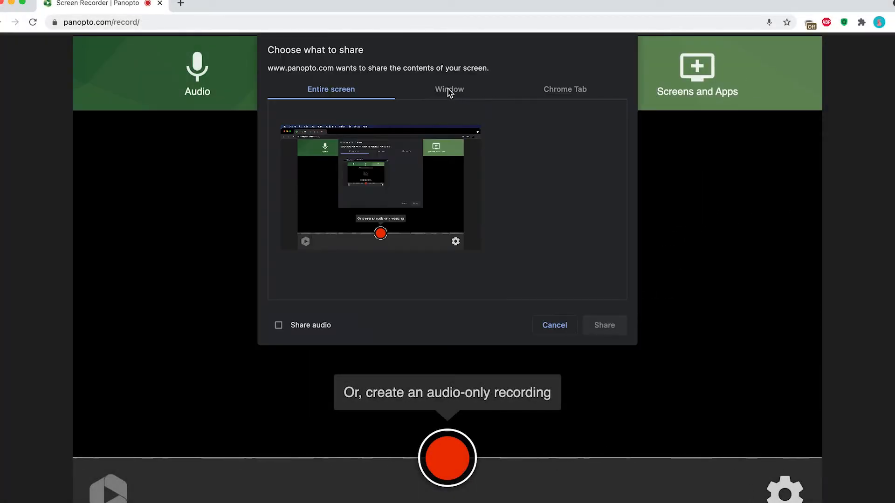
{"action": "left_click", "coordinate": [449, 89]}
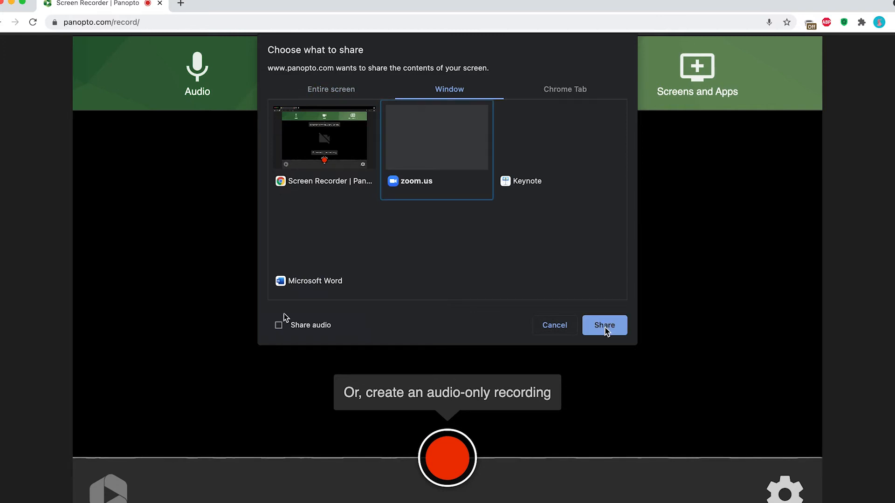
{"action": "left_click", "coordinate": [278, 326]}
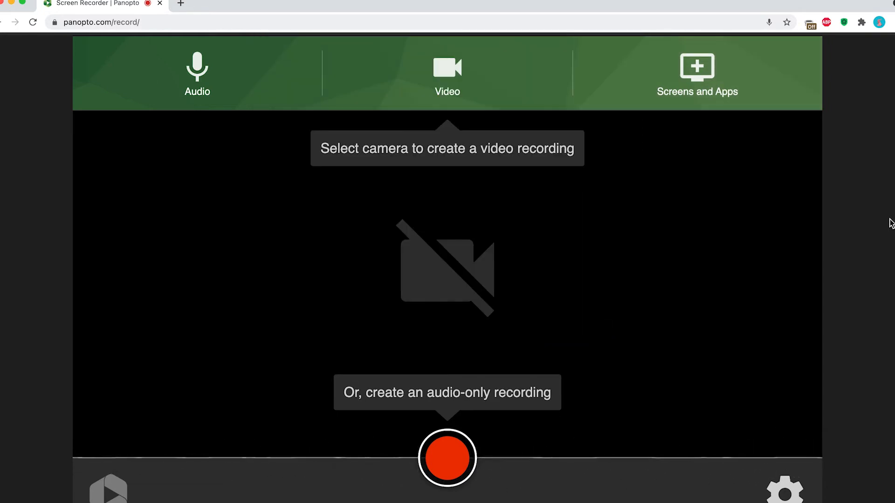
Record a roughly ten-second clip, then stop it to reach the share/download page
{"action": "left_click", "coordinate": [447, 457]}
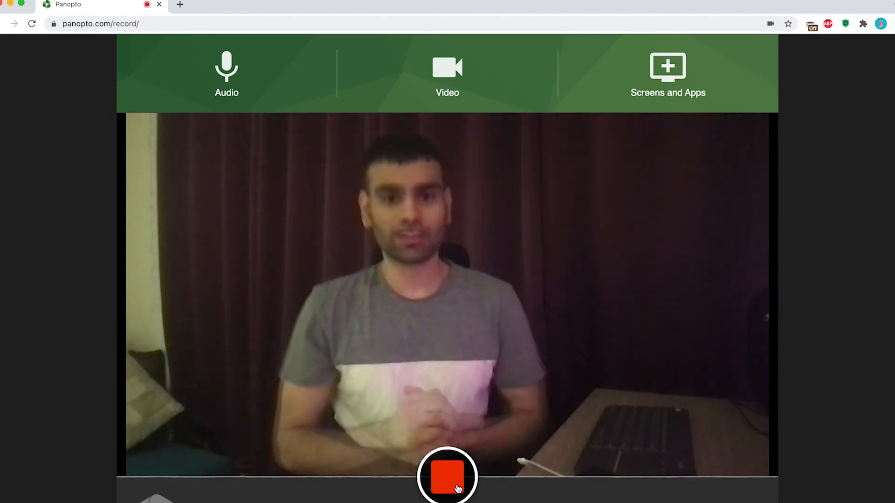
{"action": "left_click", "coordinate": [447, 476]}
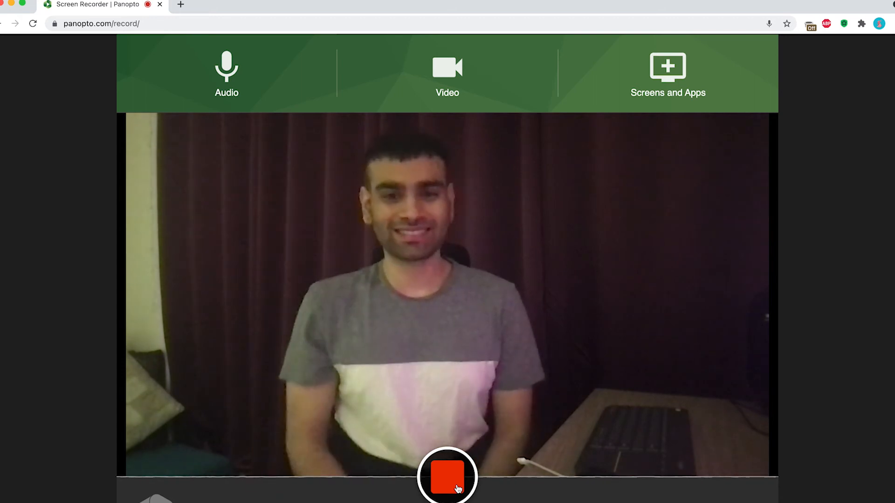
{"action": "left_click", "coordinate": [447, 478]}
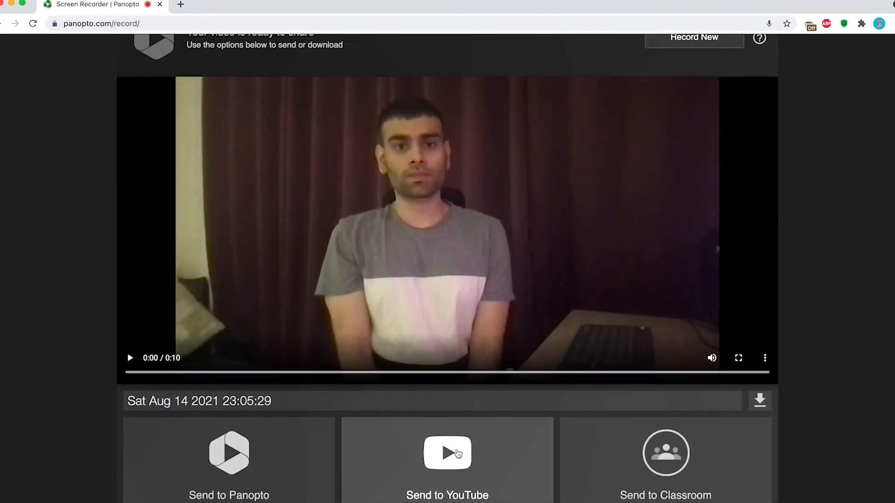